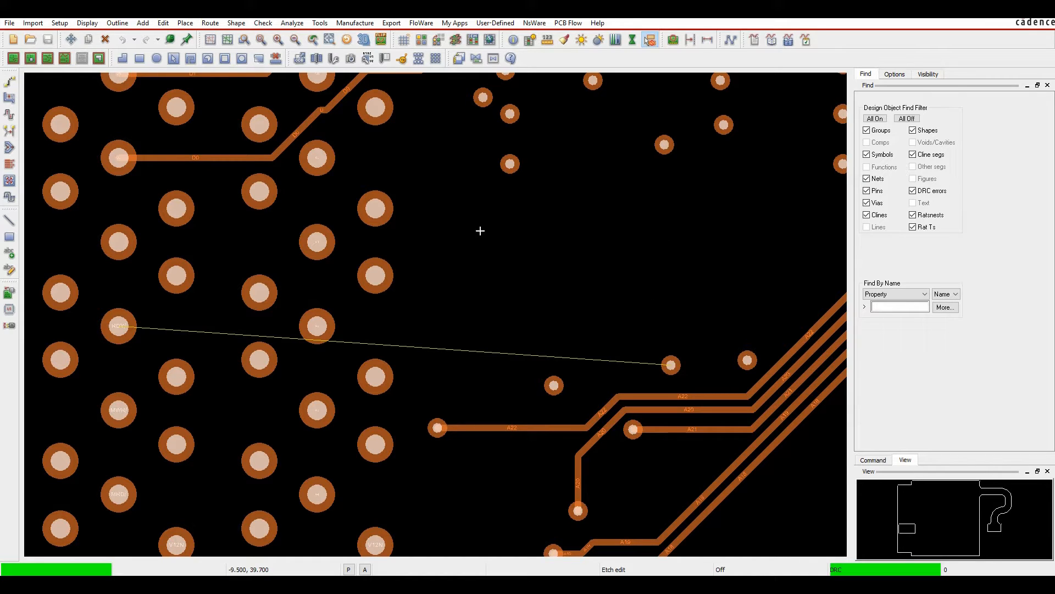
mouse_move(392, 264)
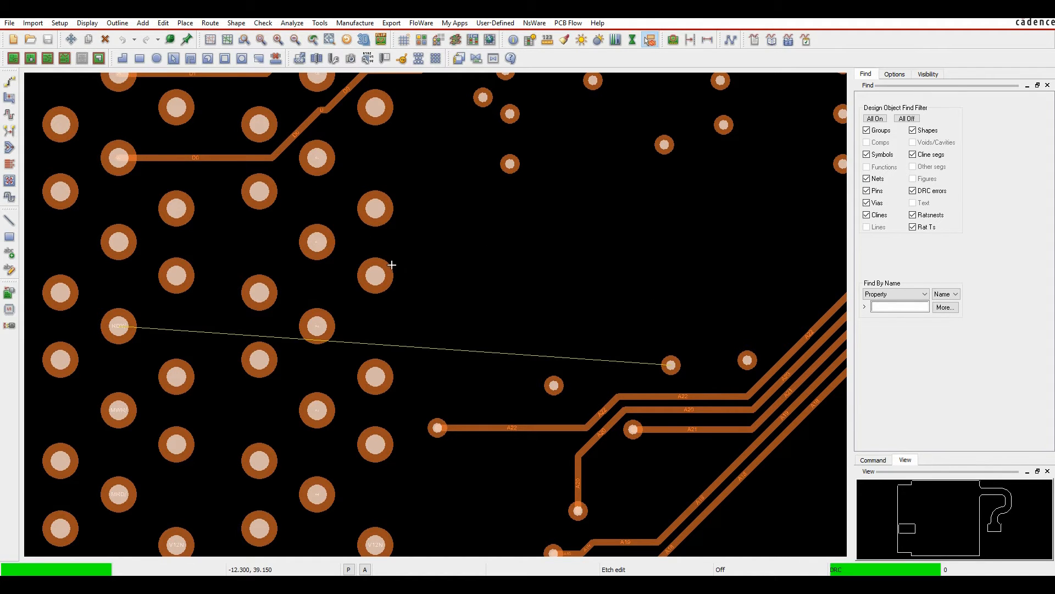
mouse_move(384, 201)
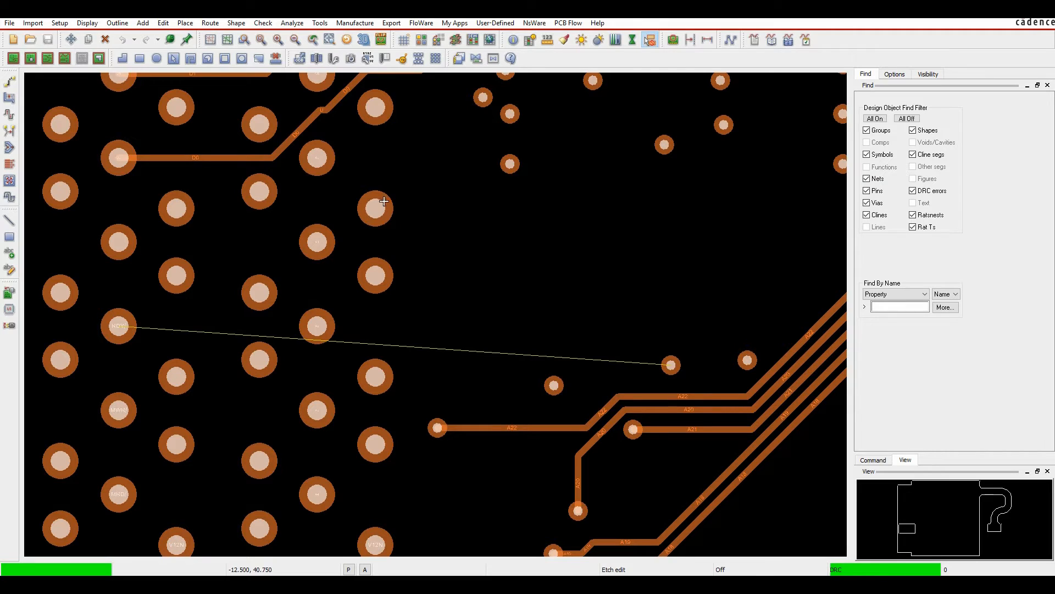
mouse_move(397, 202)
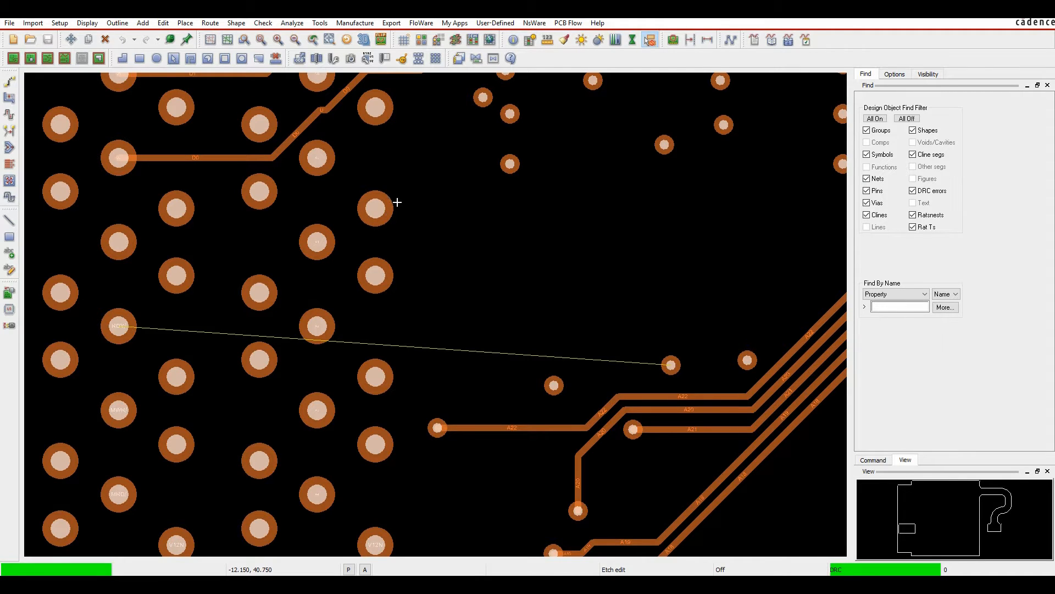
mouse_move(388, 217)
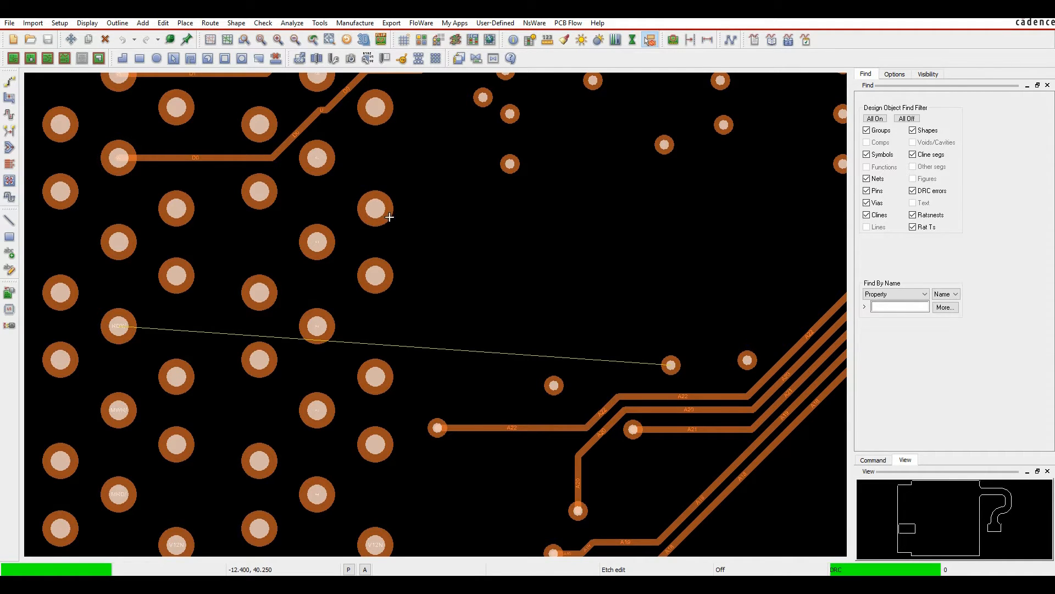
mouse_move(381, 204)
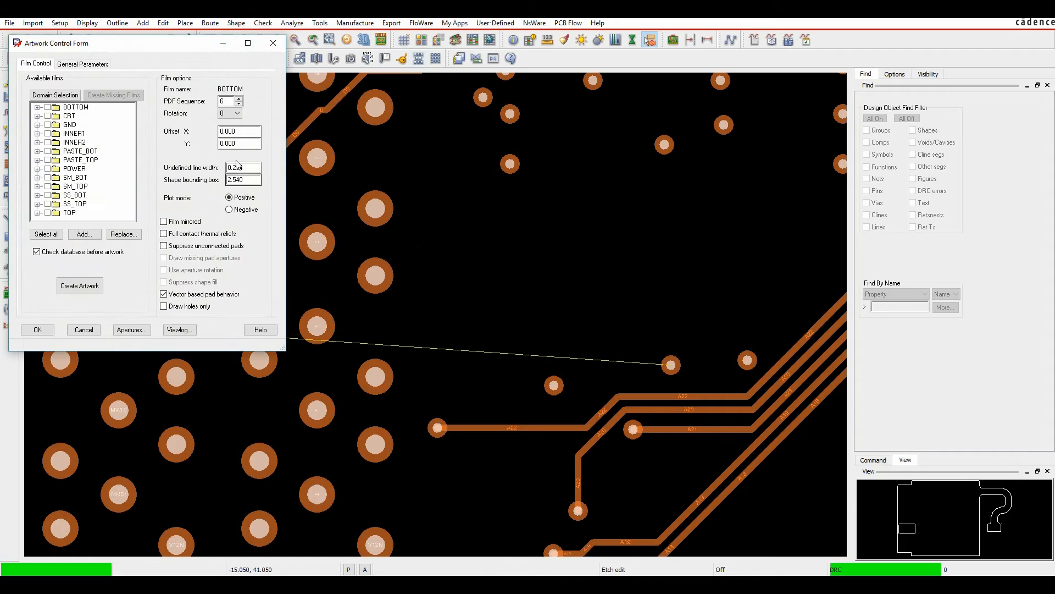
Step: Dismiss the Artwork Control Form with Cancel, leaving film settings unchanged
click(242, 167)
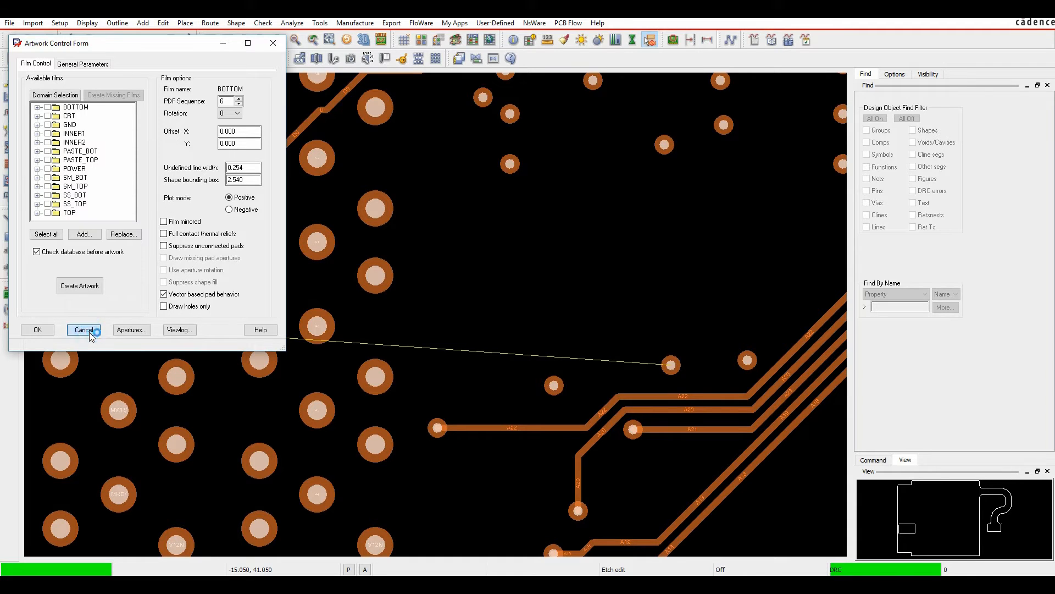
click(84, 330)
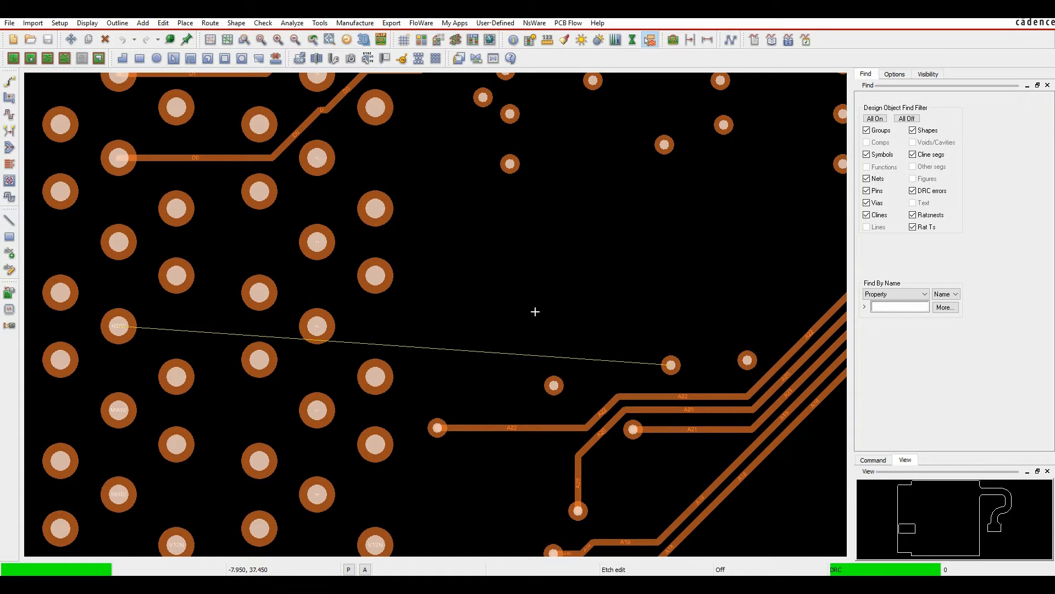
click(317, 159)
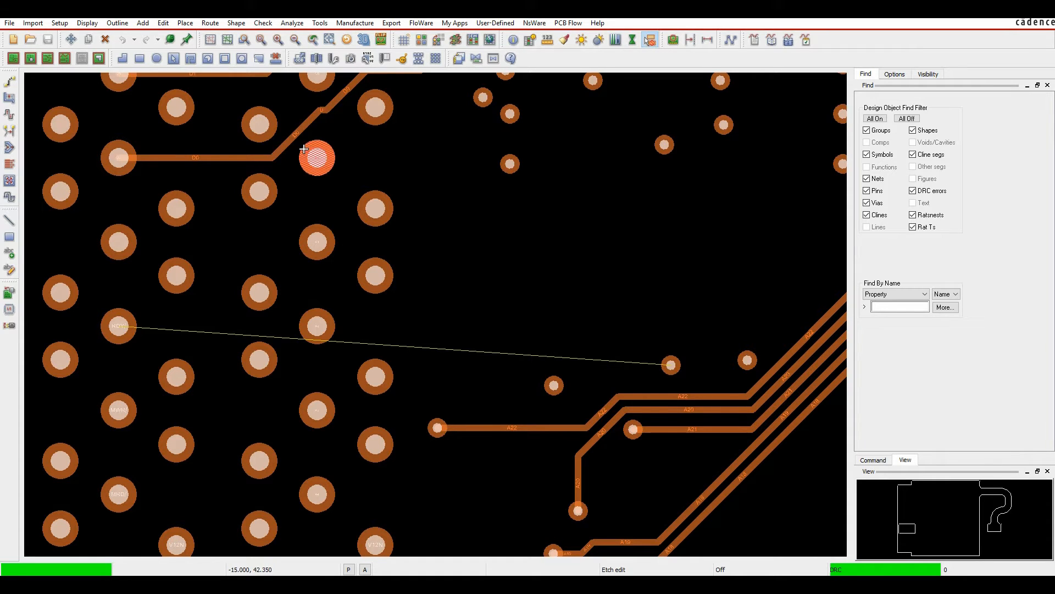
mouse_move(330, 158)
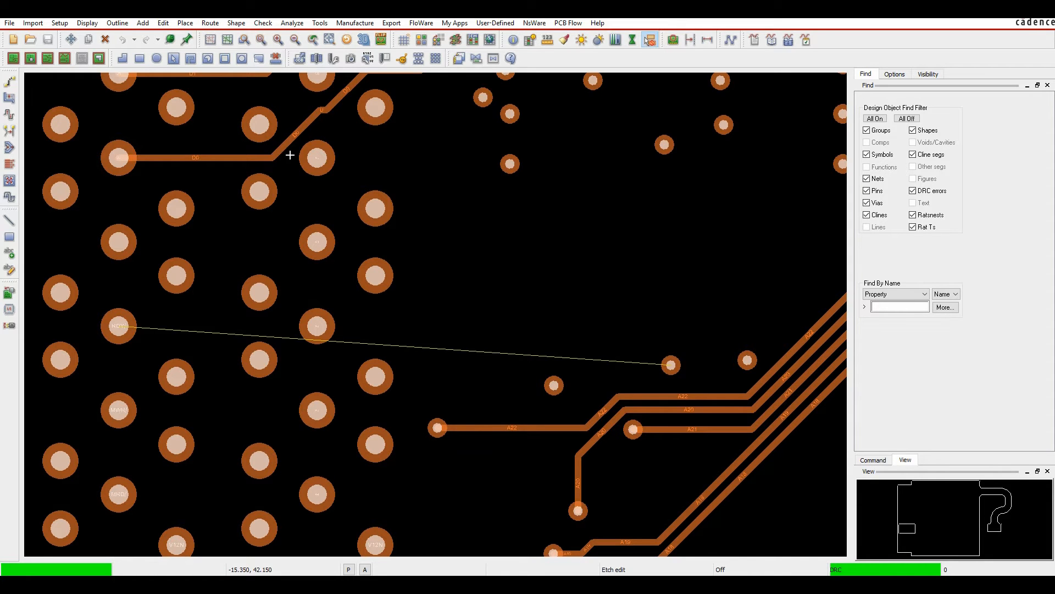
click(257, 191)
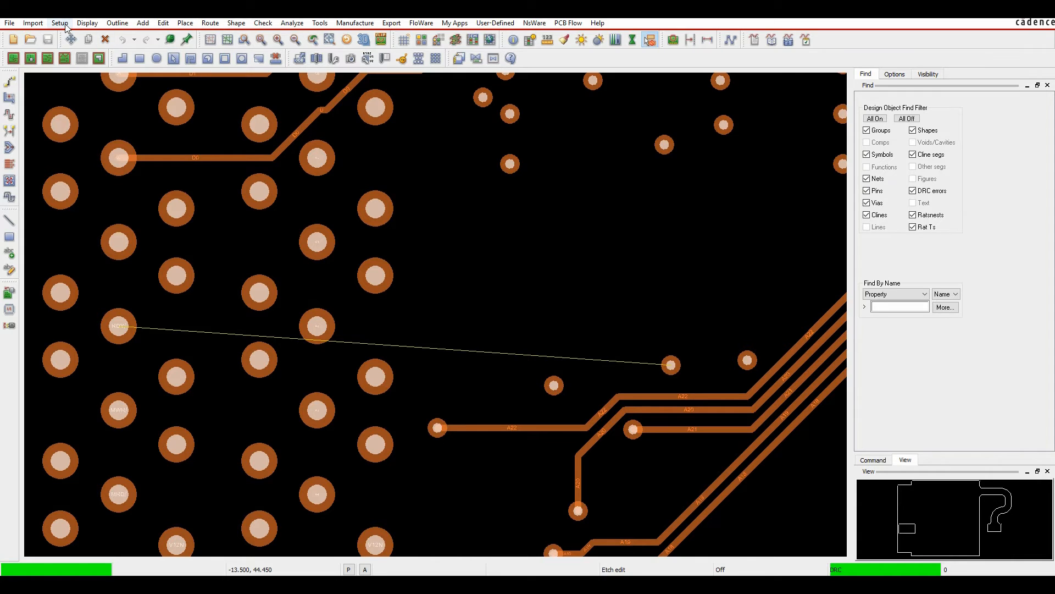
Step: Open the Cross Section Editor through Setup > Cross-Section
click(59, 22)
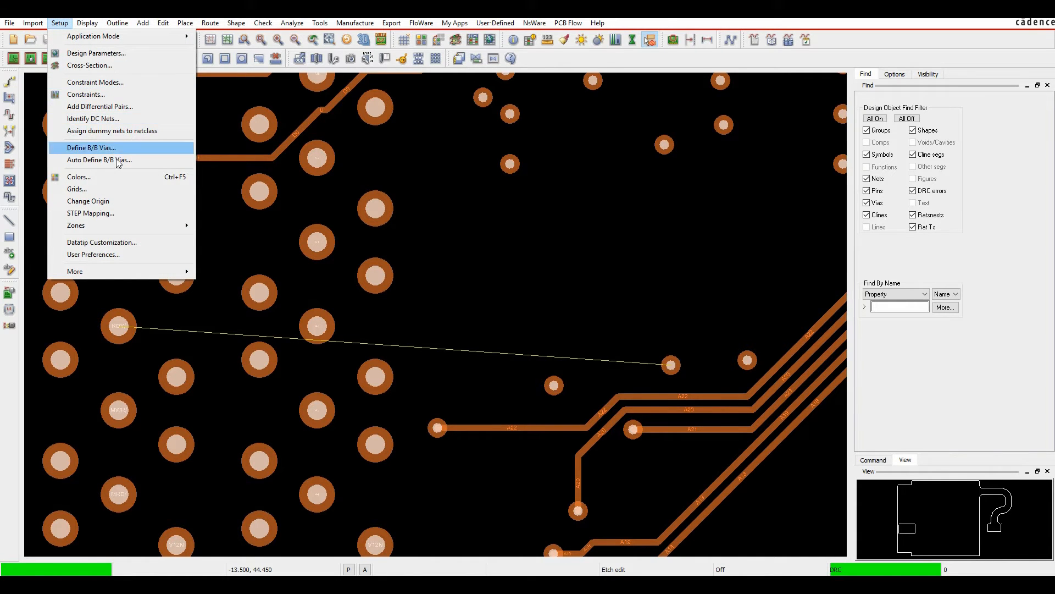
click(90, 148)
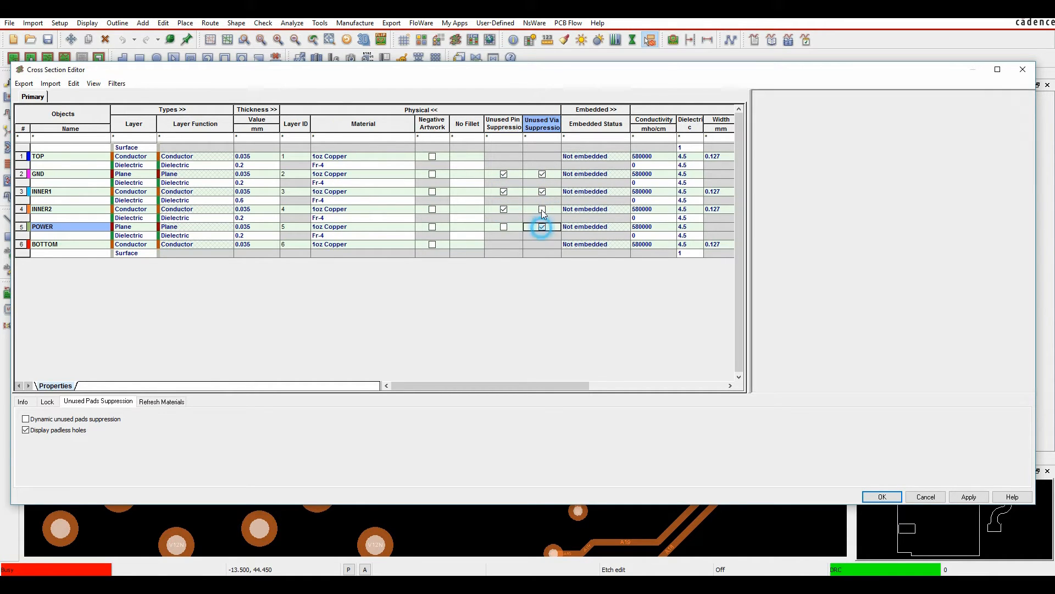
Step: In the Unused Pads Suppression options, turn on dynamic unused pads suppression
click(503, 226)
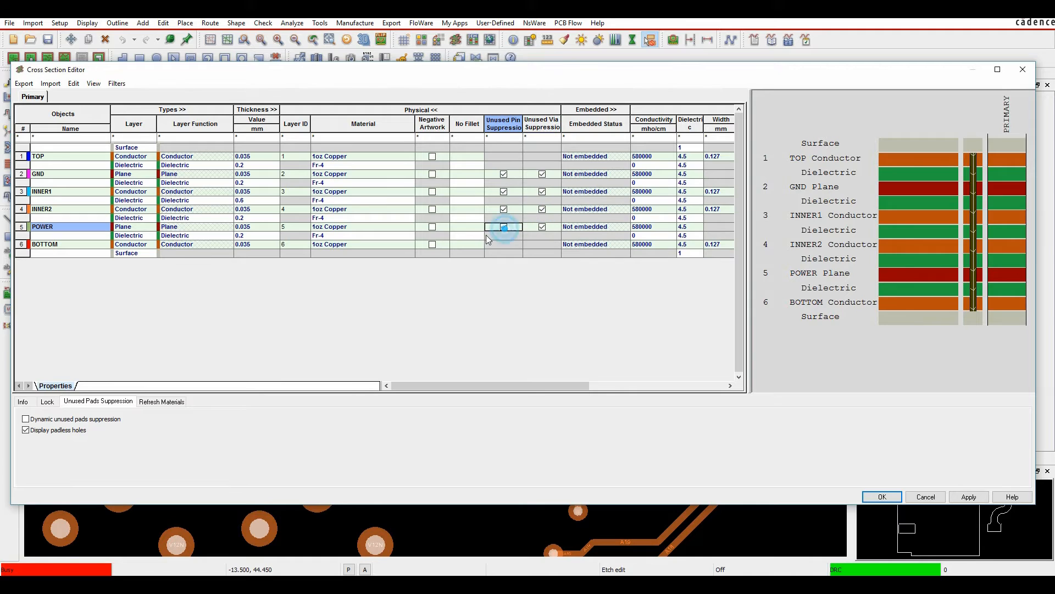
click(503, 226)
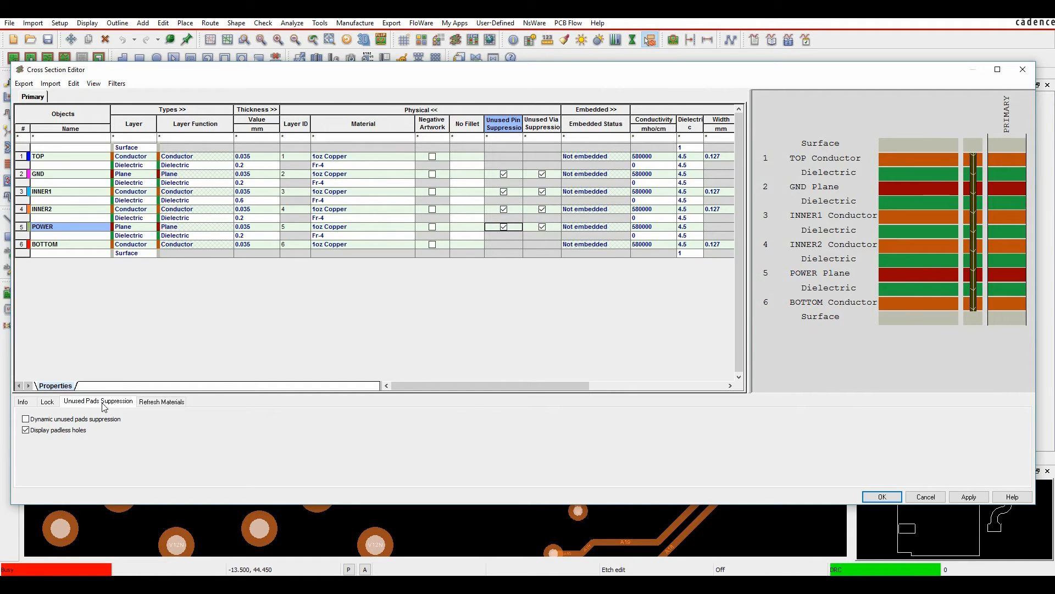
click(24, 418)
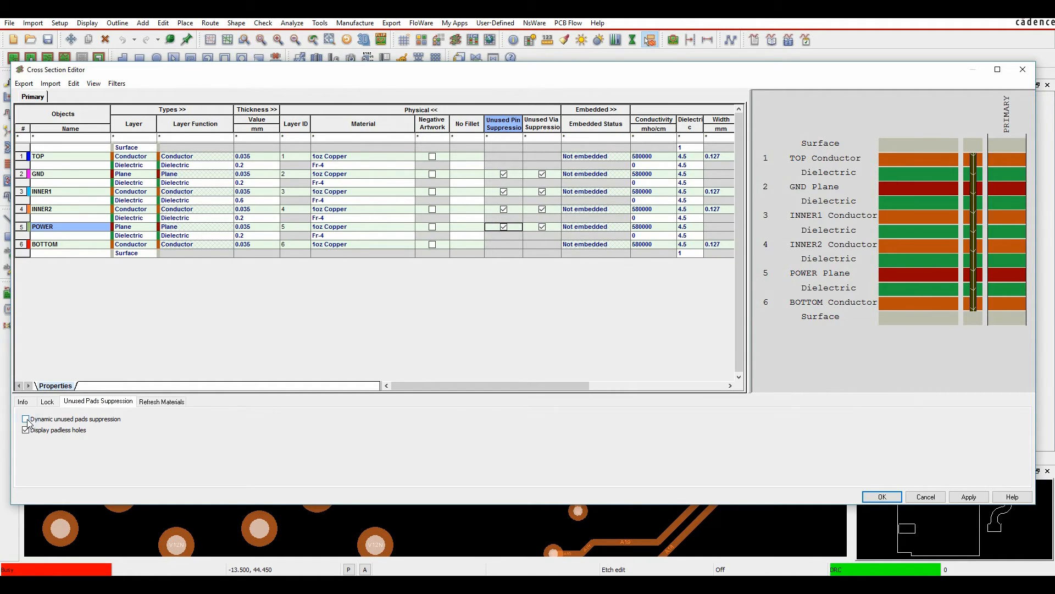
click(25, 419)
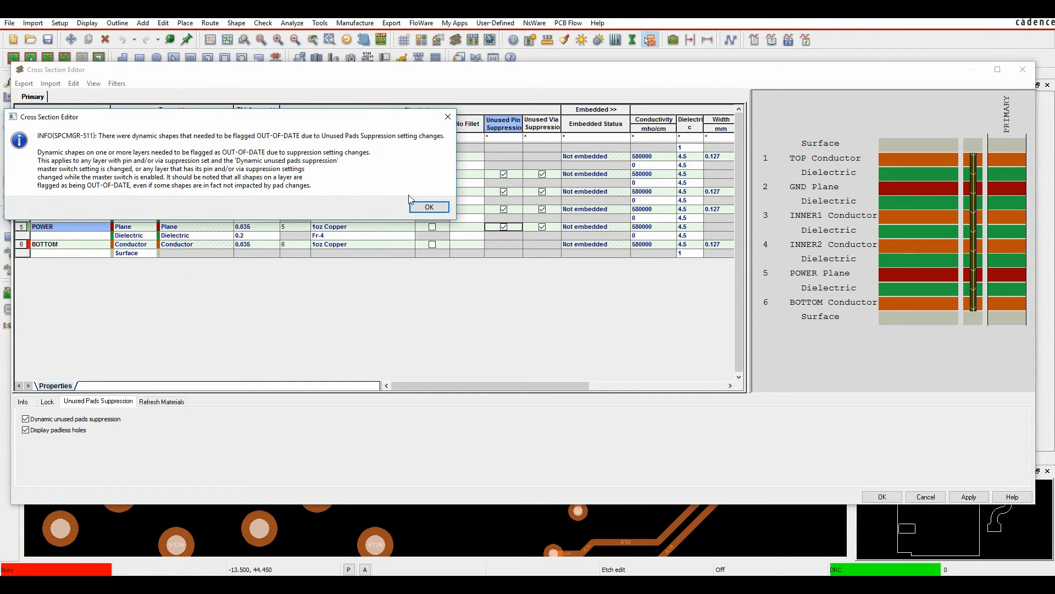
Step: Acknowledge the out-of-date shapes, hole spacing and DRC re-run notices, then close the stackup editor
click(428, 207)
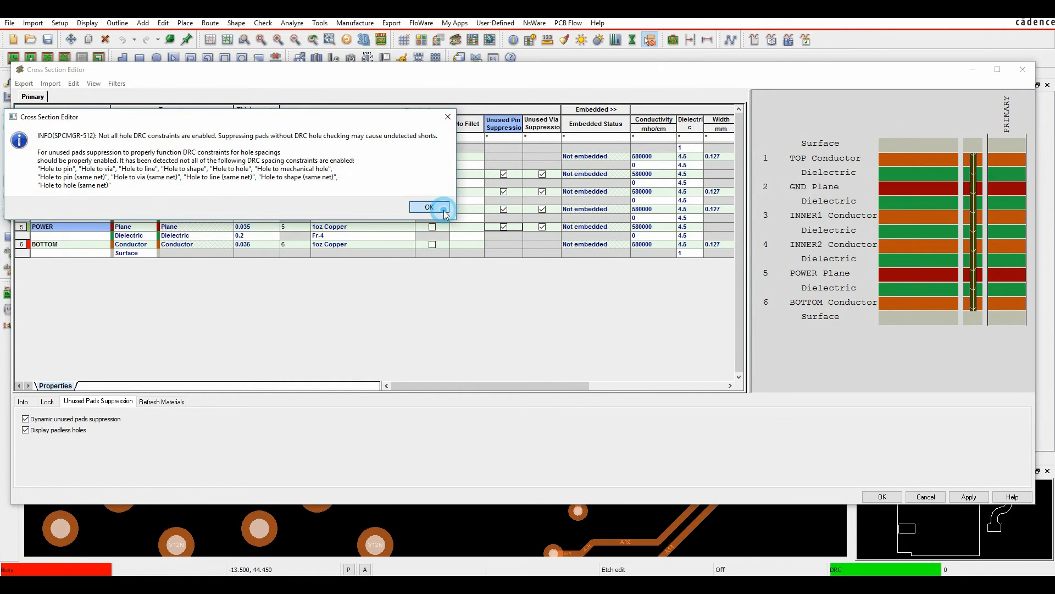
click(429, 207)
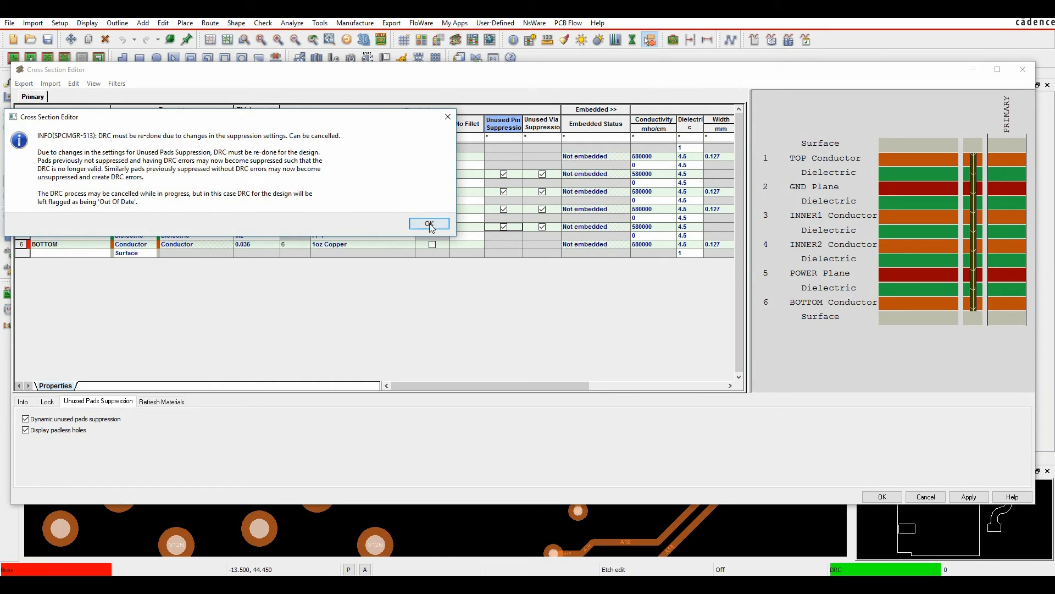
click(429, 223)
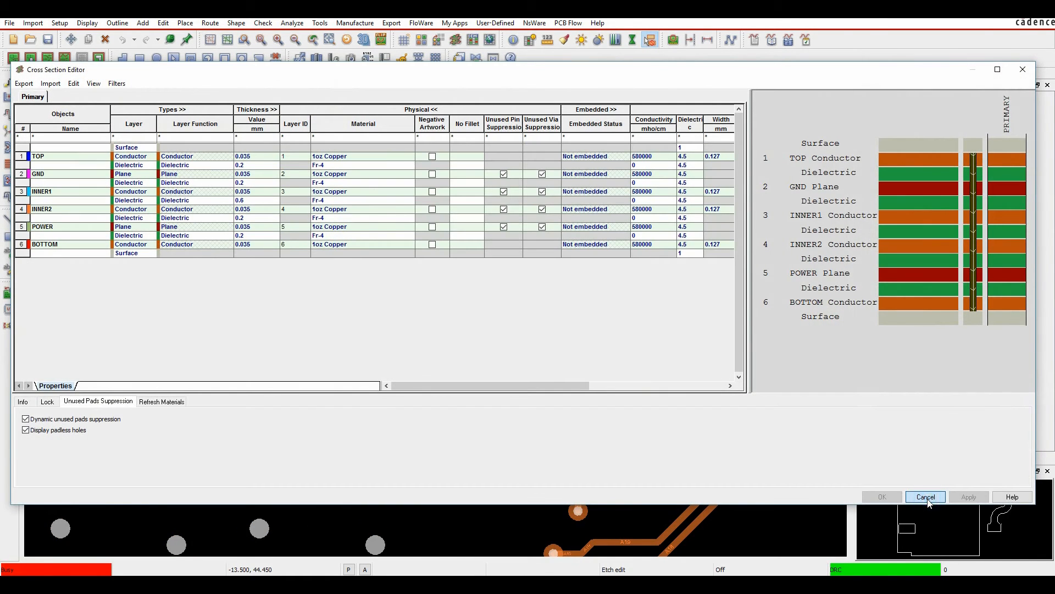
click(925, 497)
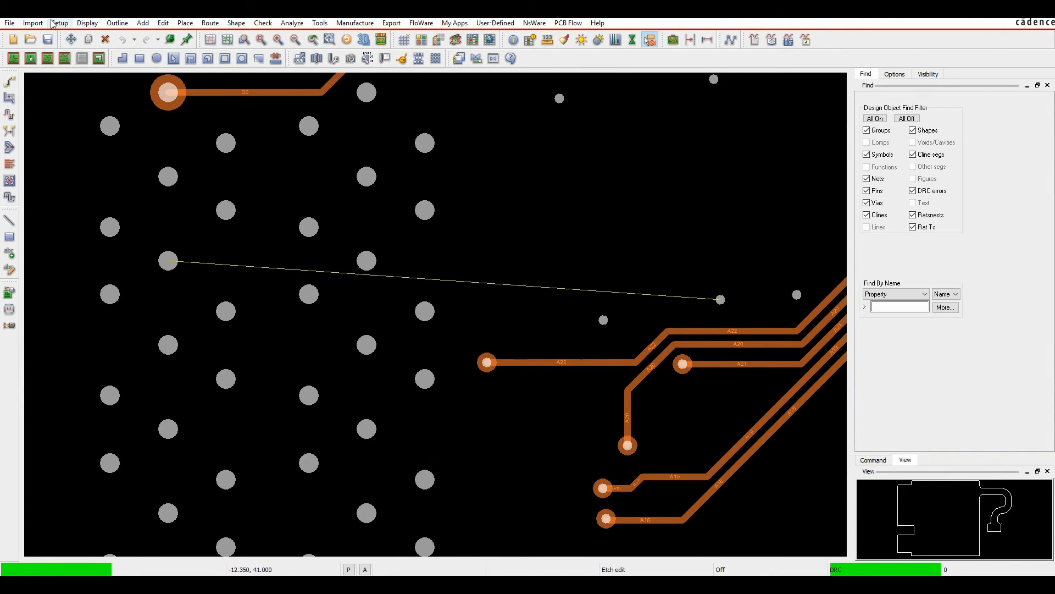
Step: Open the Setup menu to reach Constraints > Modes
click(59, 22)
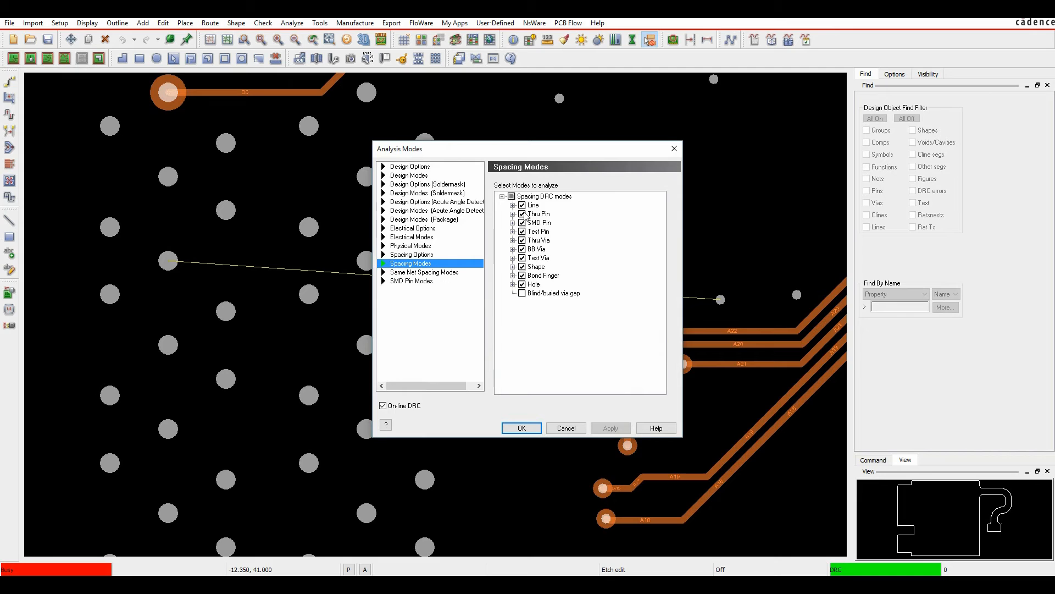
Step: Enable all spacing DRC modes including blind/buried via gap, apply, and close with OK
click(543, 196)
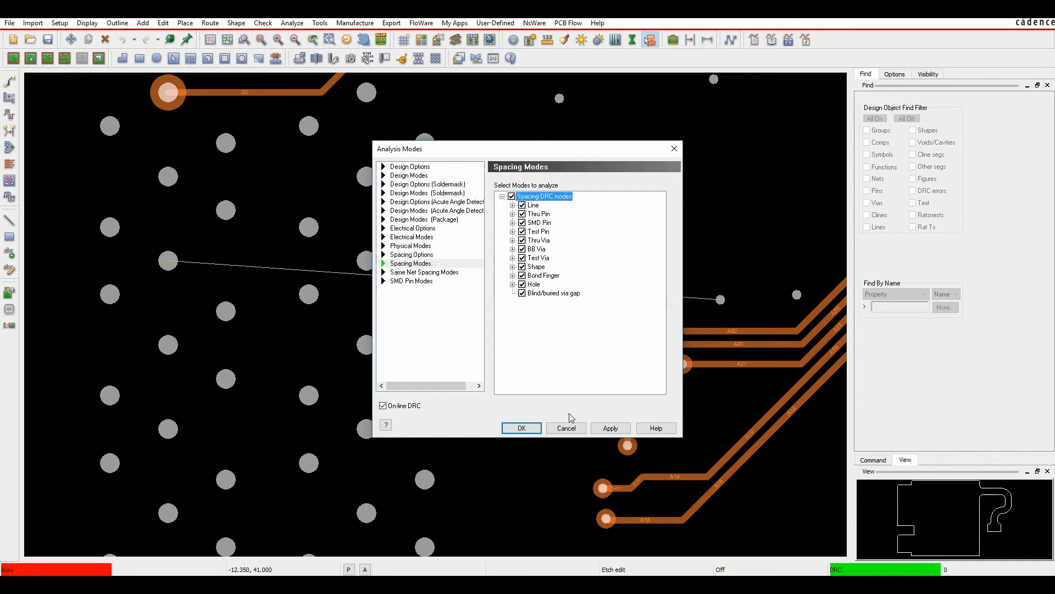
click(609, 428)
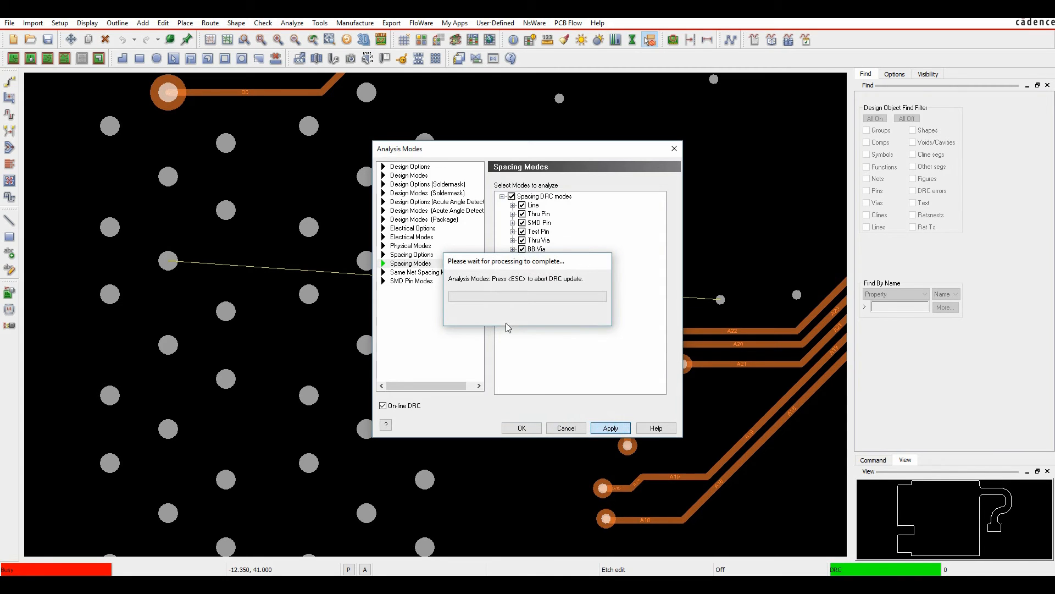
click(521, 429)
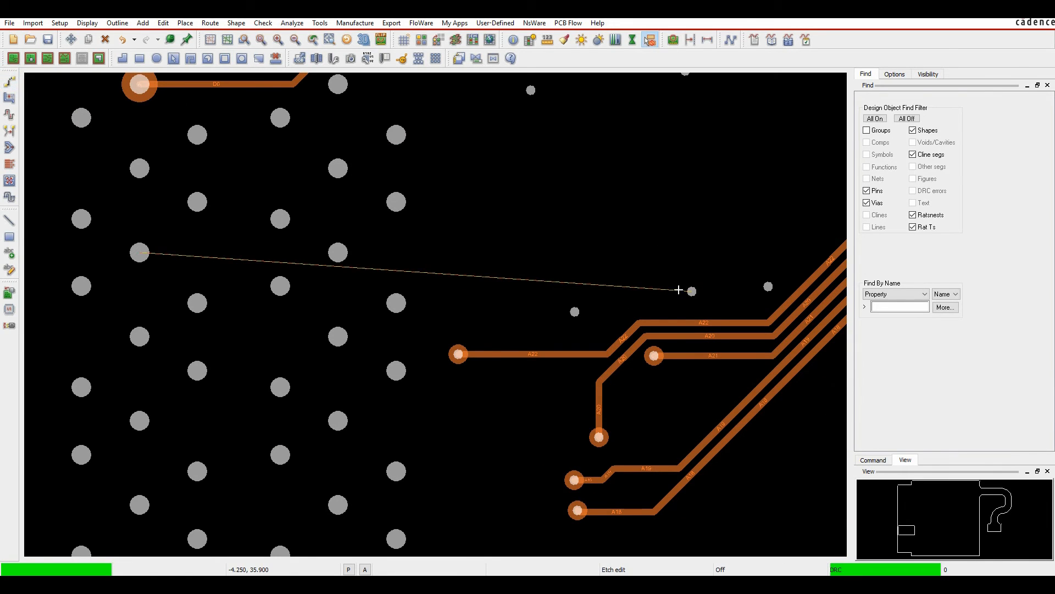
mouse_move(692, 293)
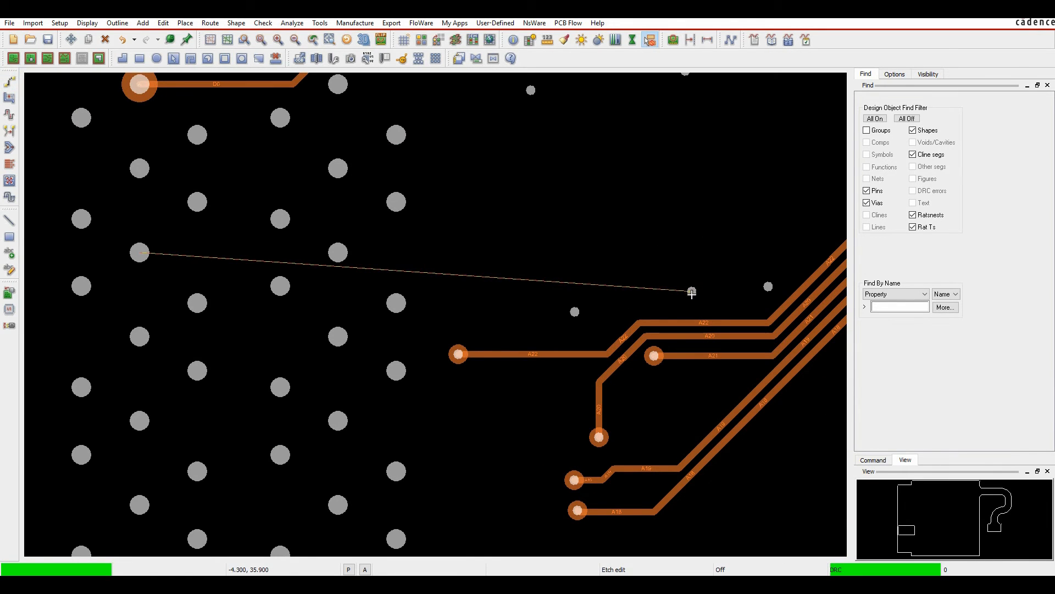
Step: Route the ratsnest connection between the two pads, removing the extra segment with Oops
click(690, 291)
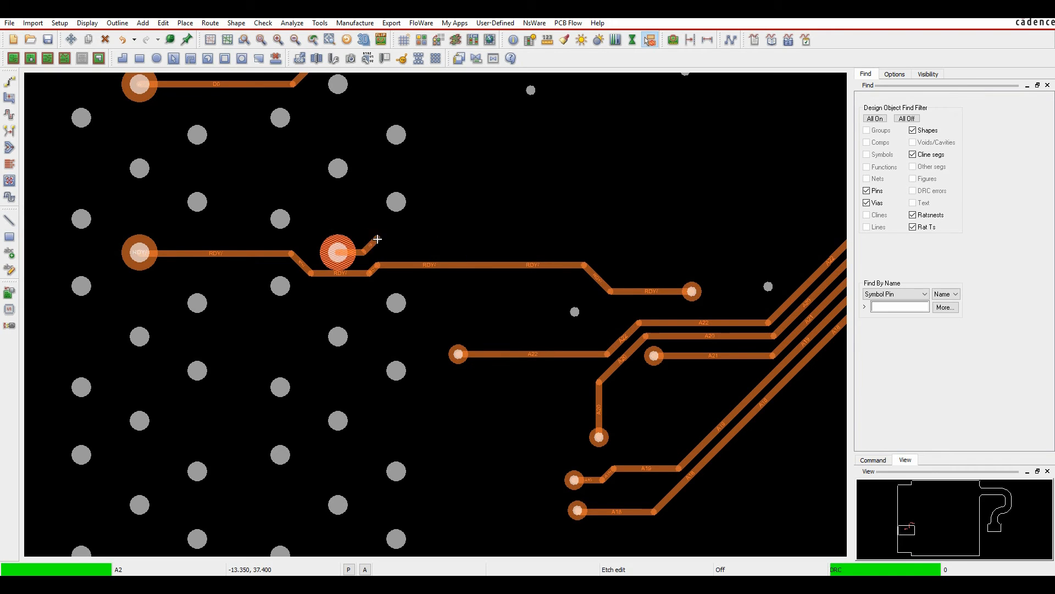
mouse_move(385, 243)
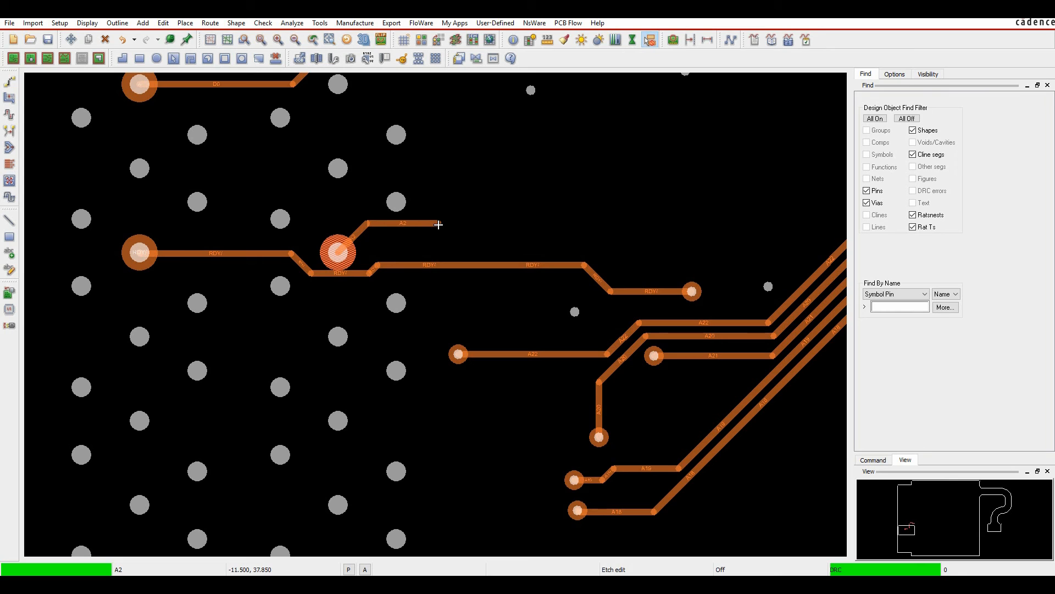
right_click(438, 224)
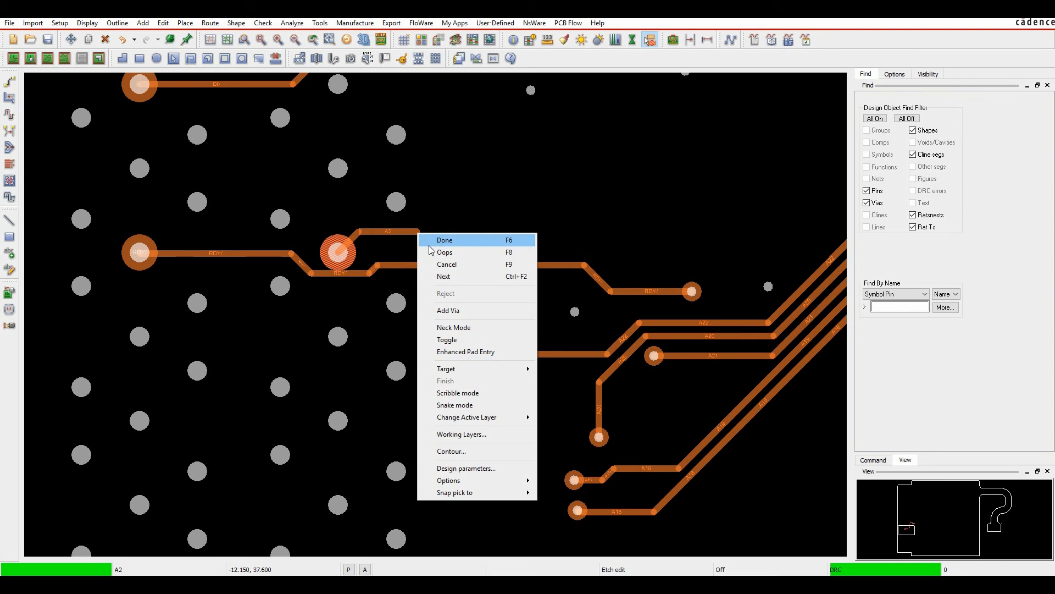
click(444, 240)
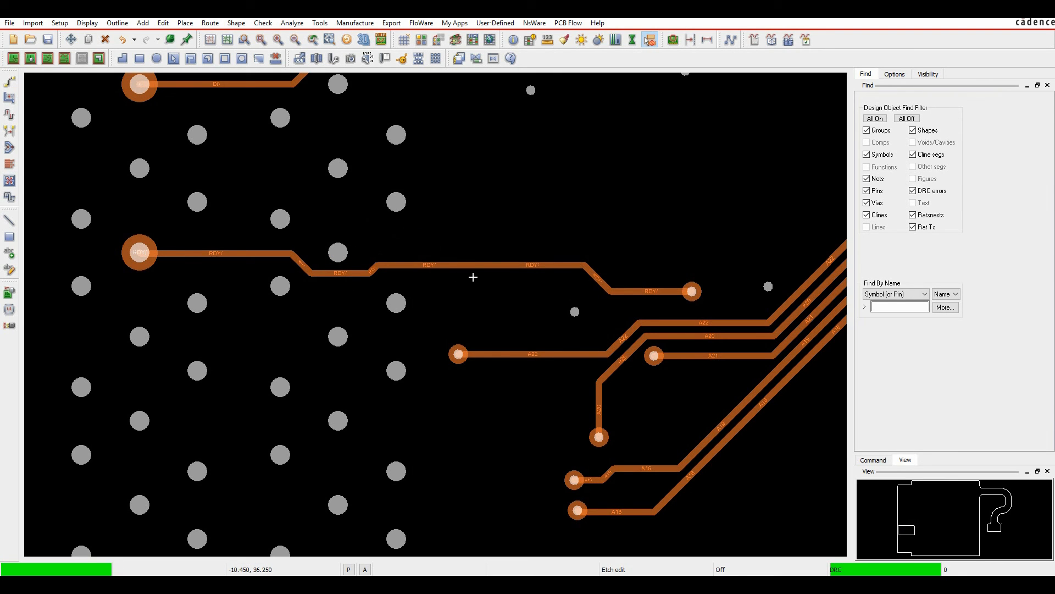
mouse_move(216, 146)
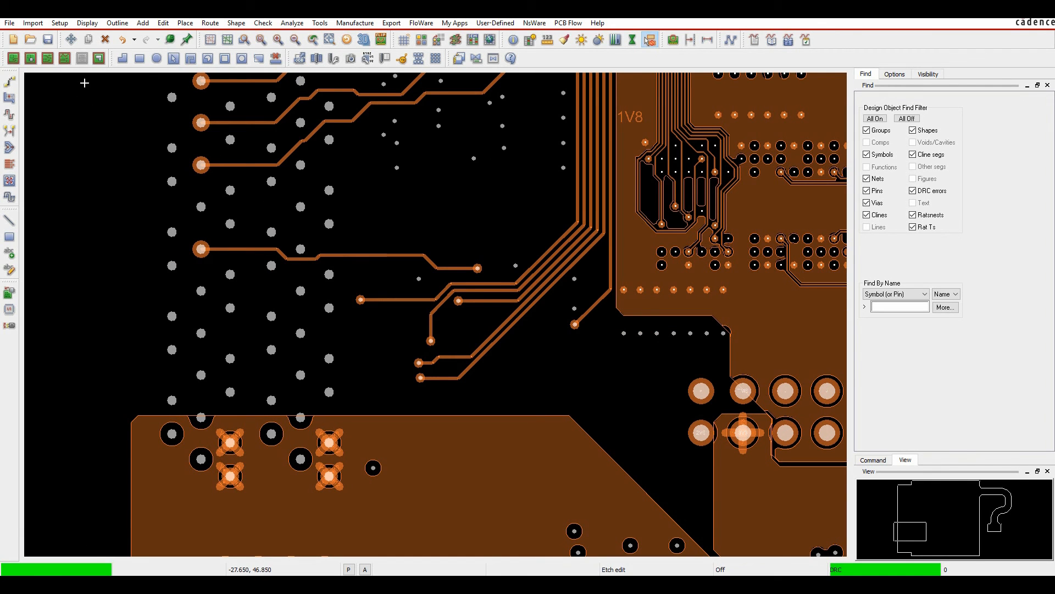
mouse_move(300, 206)
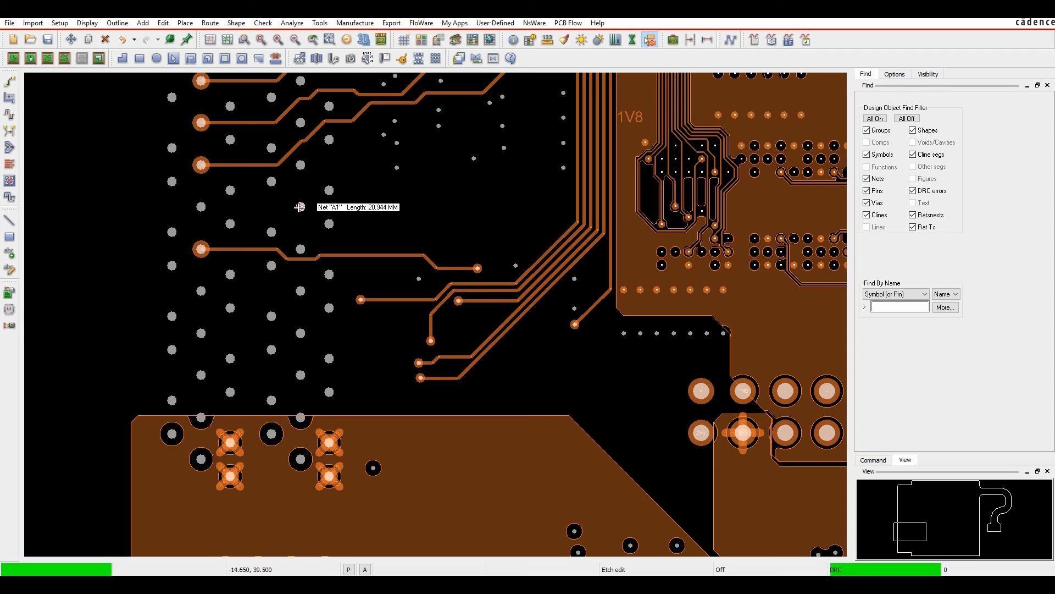
Step: Give connector J6 the Unused_Pads_Override property through Property edit
right_click(300, 207)
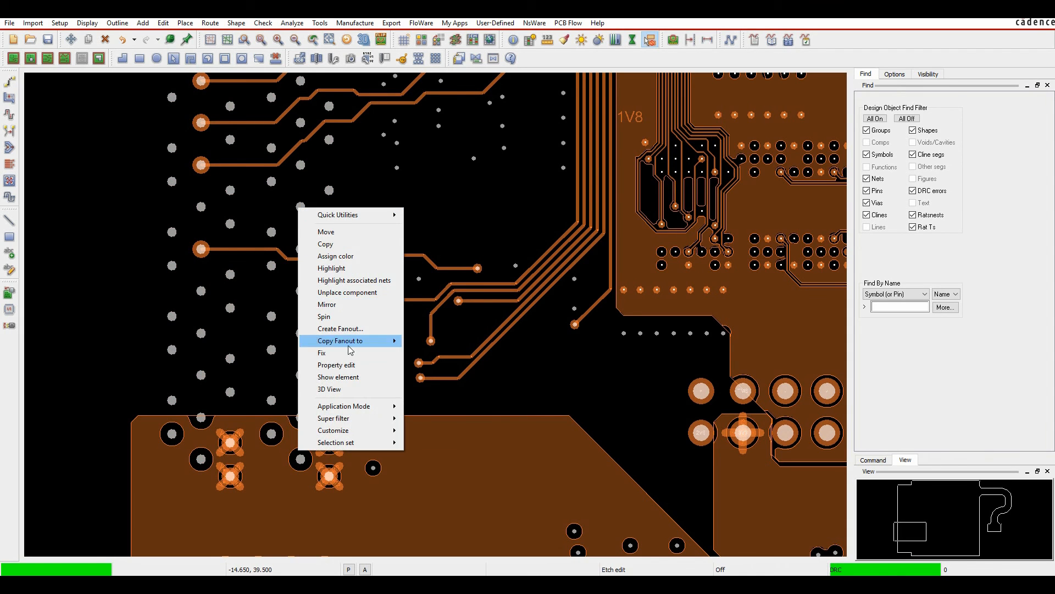
click(336, 364)
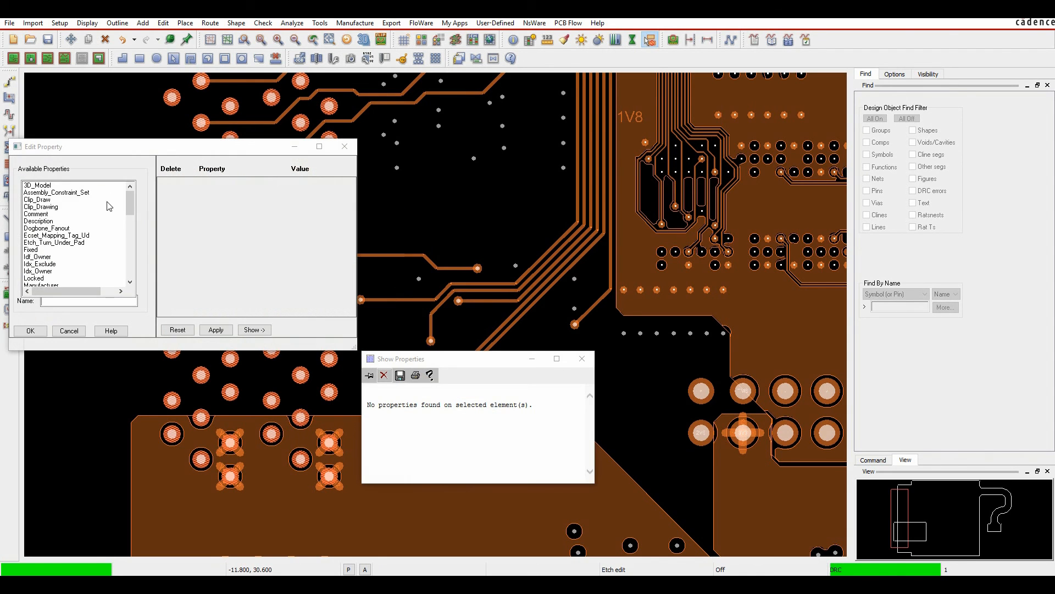
scroll(down, 3)
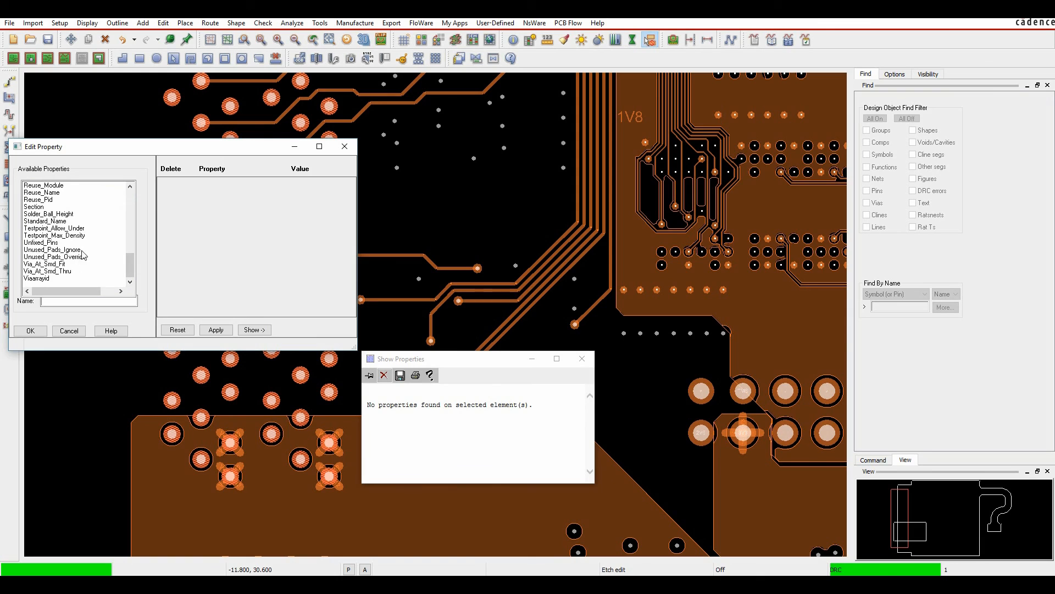
click(51, 249)
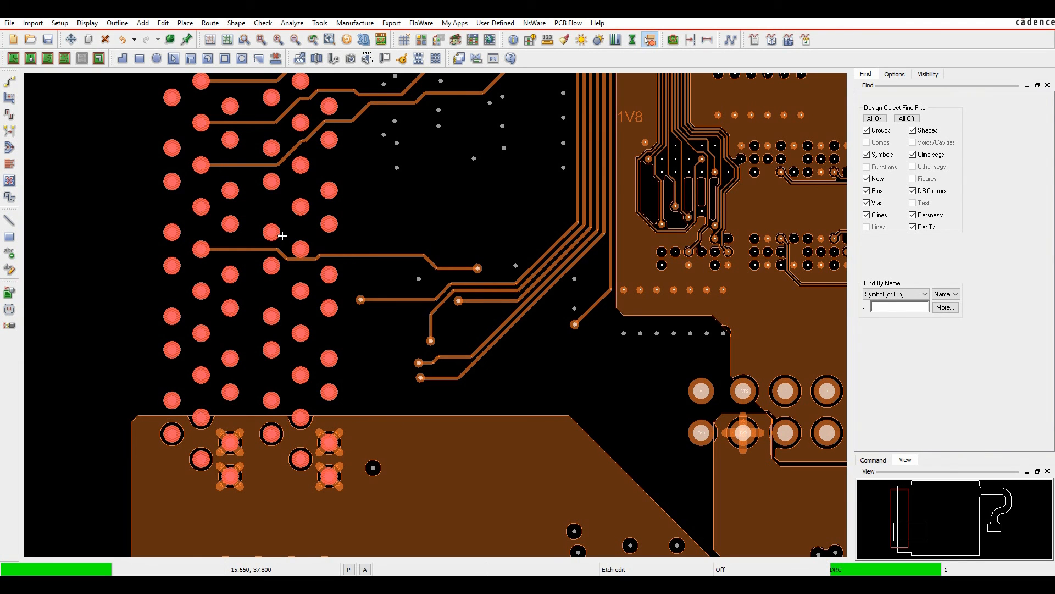
mouse_move(281, 234)
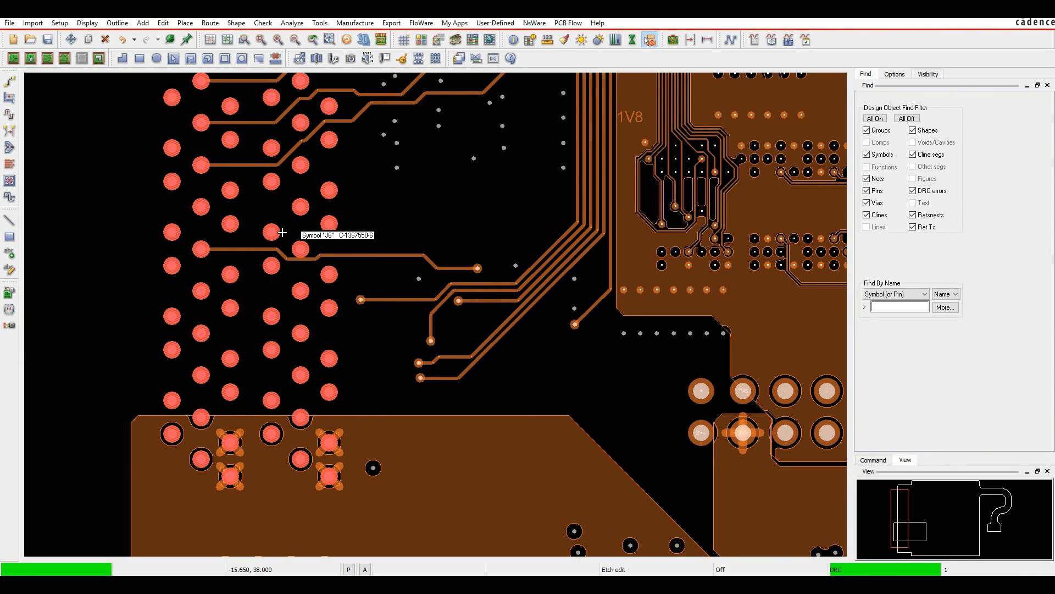